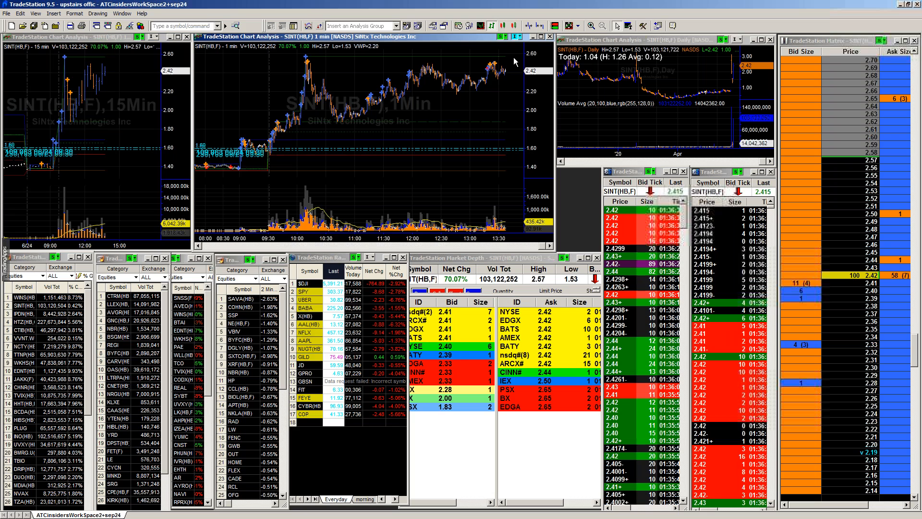
pyautogui.moveTo(509, 66)
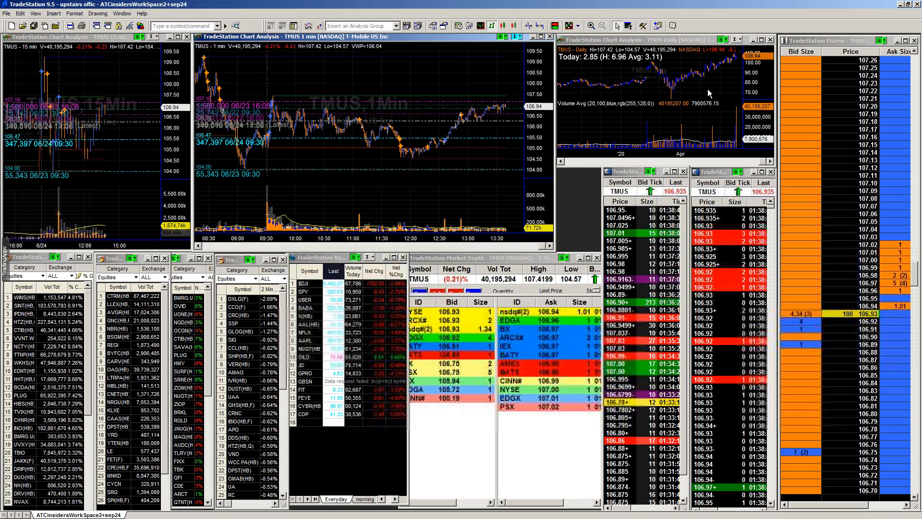
pyautogui.moveTo(597, 66)
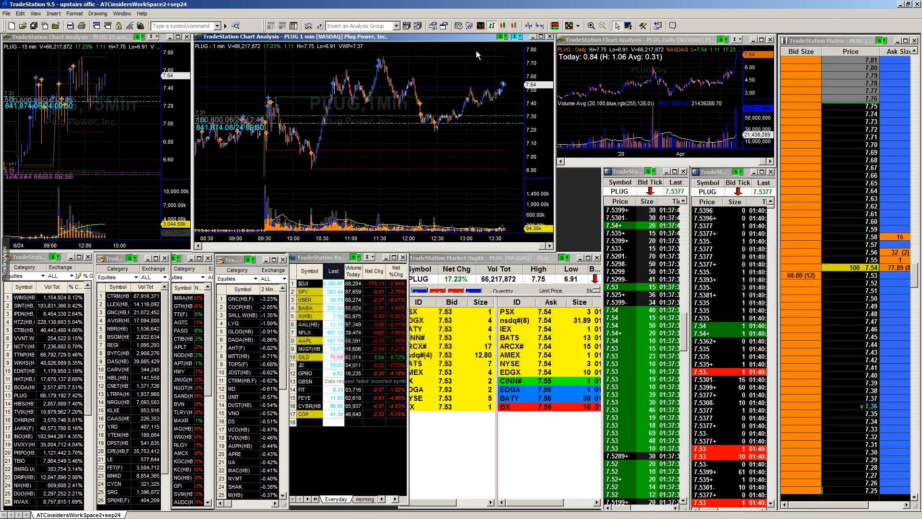
pyautogui.moveTo(515, 57)
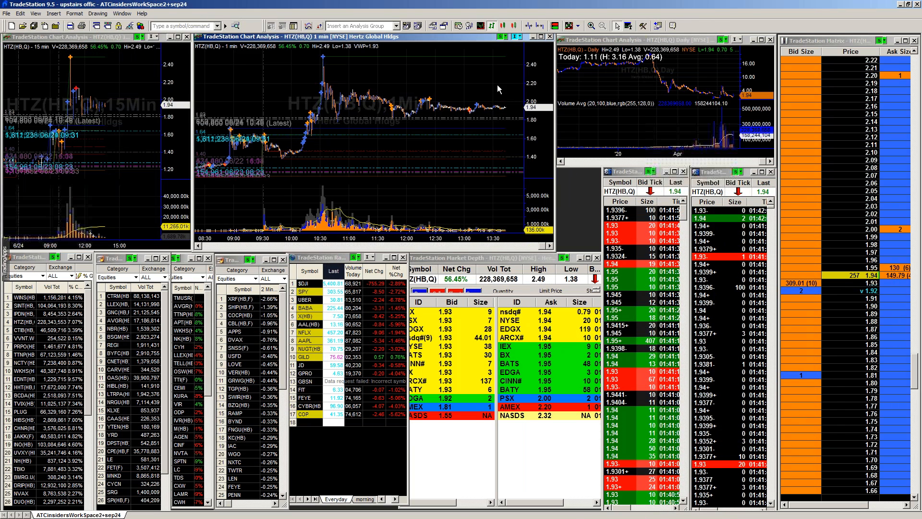
pyautogui.moveTo(483, 77)
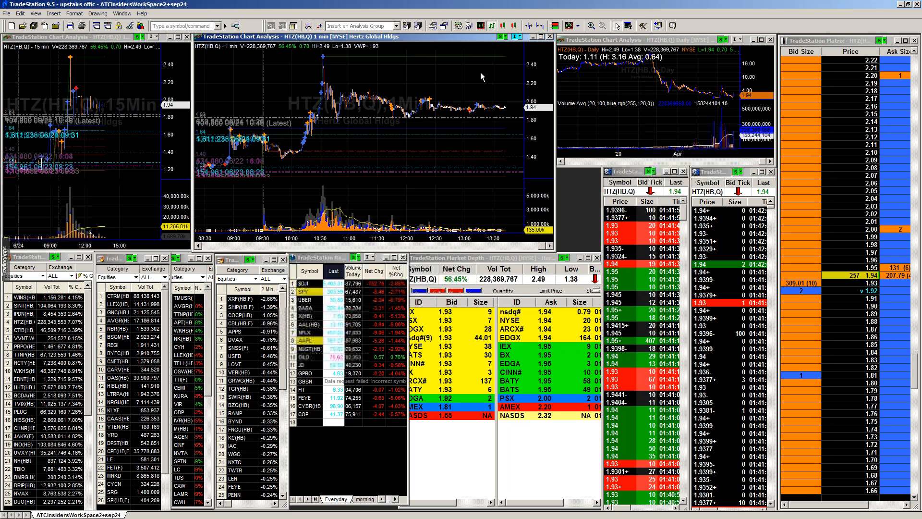